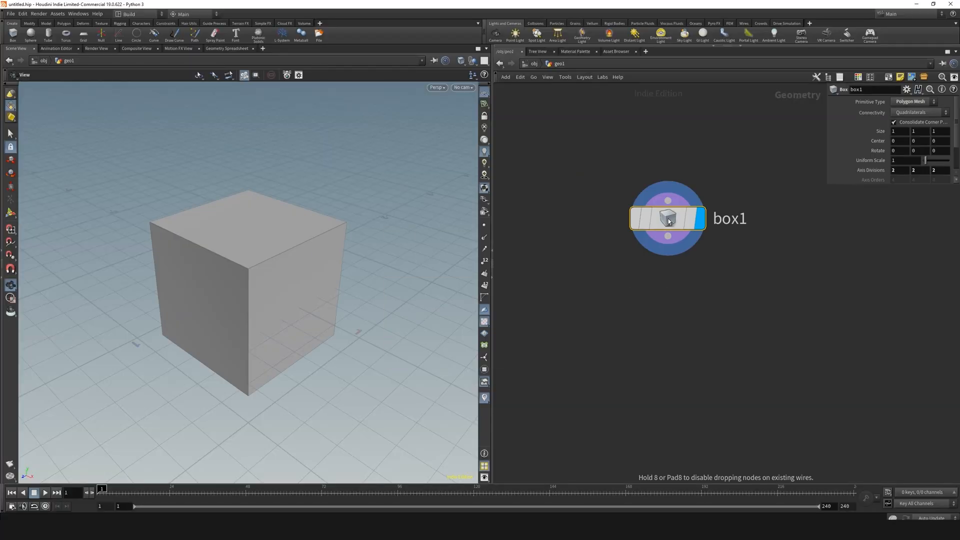
Add a Sphere SOP (sphere1) with default settings to the geo1 network
text(1.8)
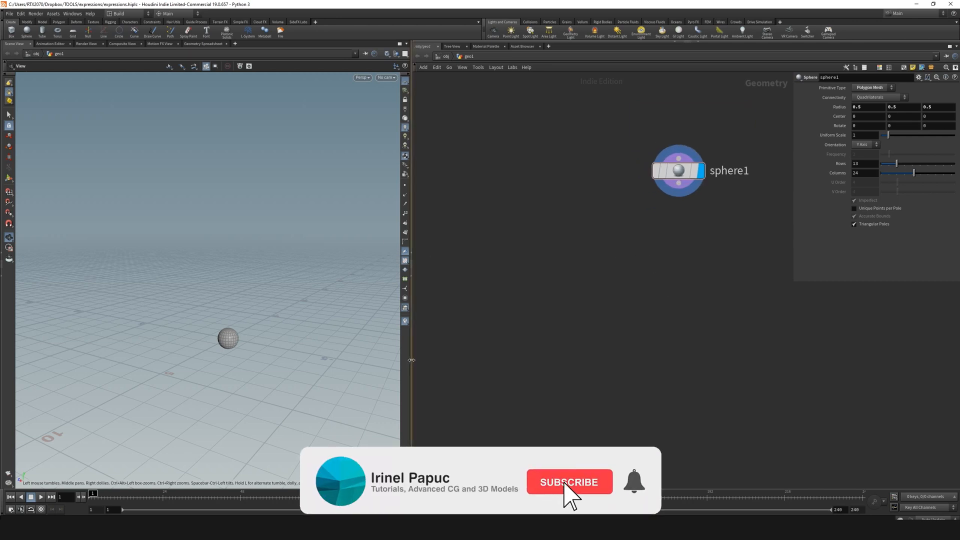
Place a sticky note titled 'Expressions' and begin it with the word 'point'
click(569, 482)
text(tr)
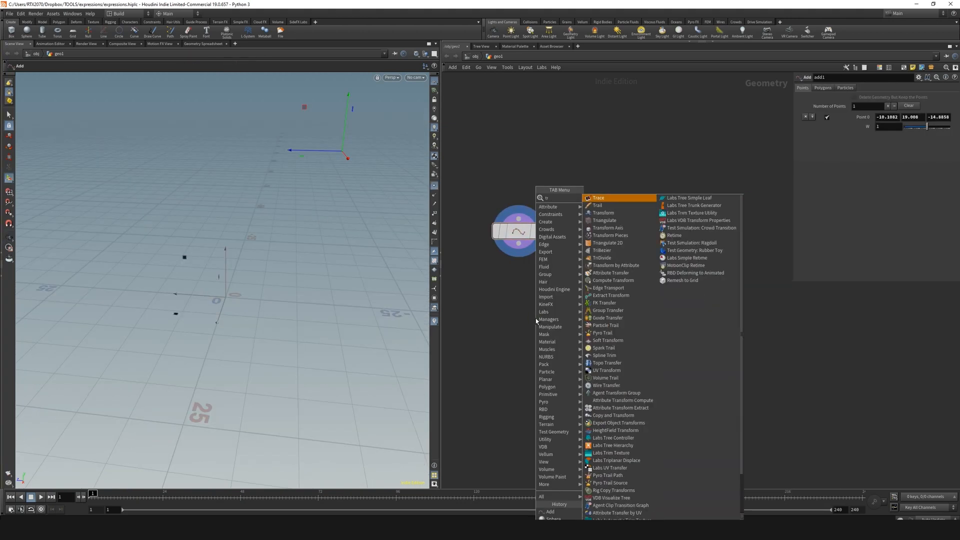
click(603, 212)
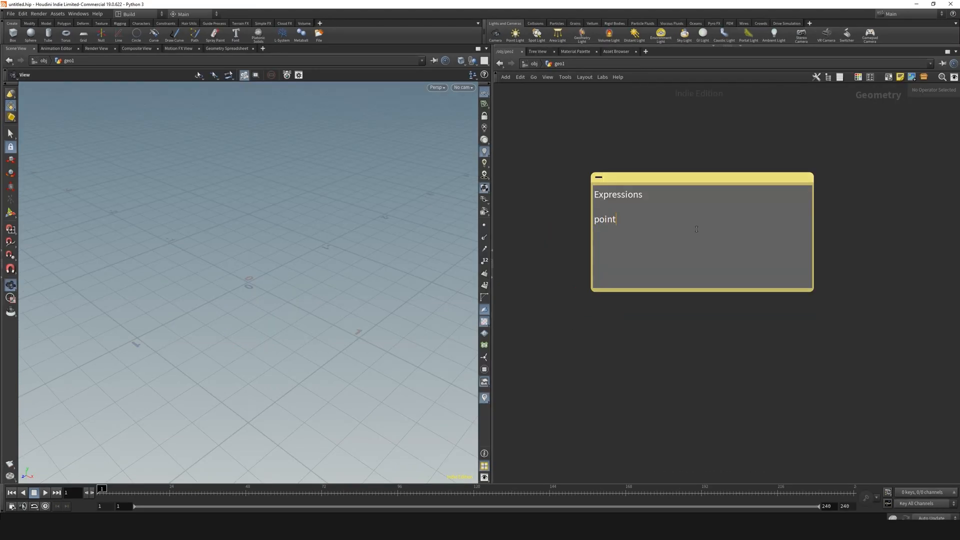
Write the template point("../../node_name", 0, "Attribute", 0) in the note
text(()
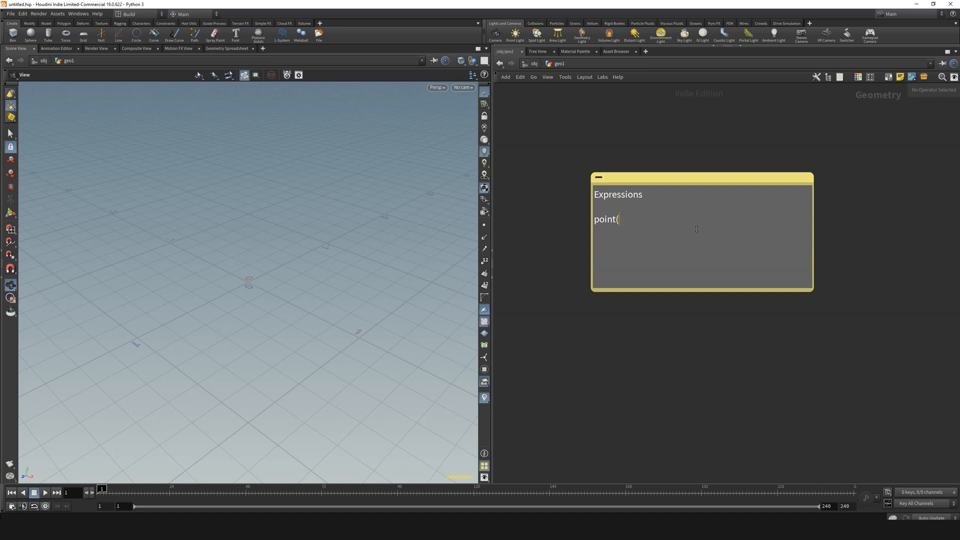
text("../../node)
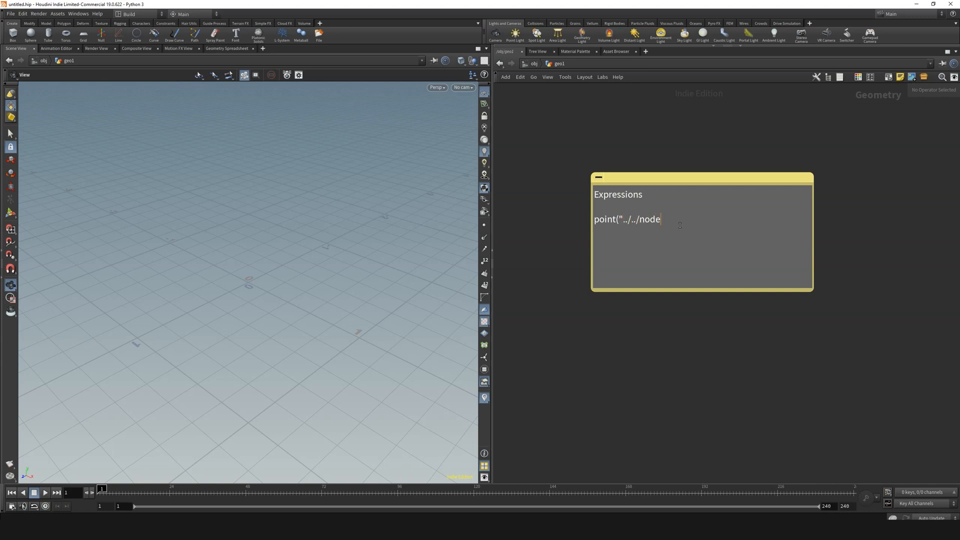
text(_name)
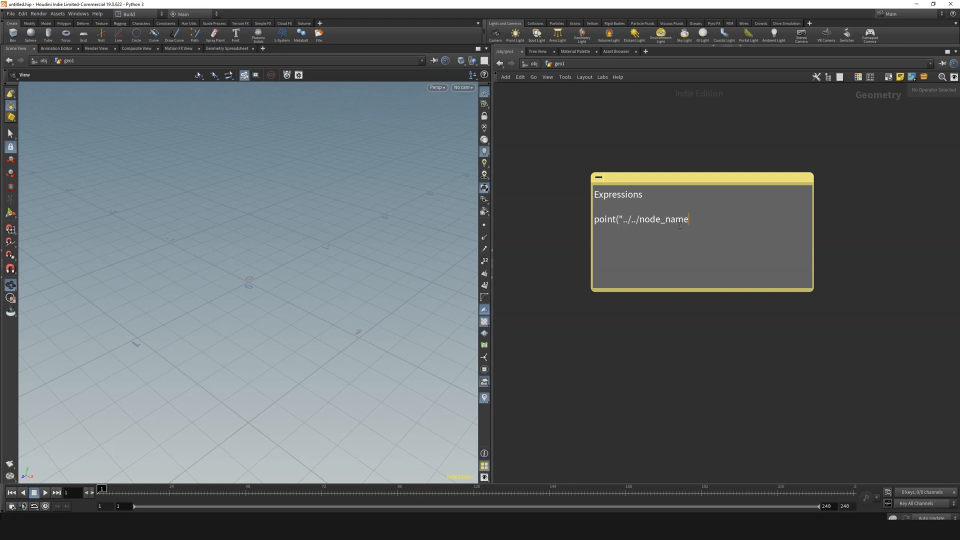
text(, 0, ")
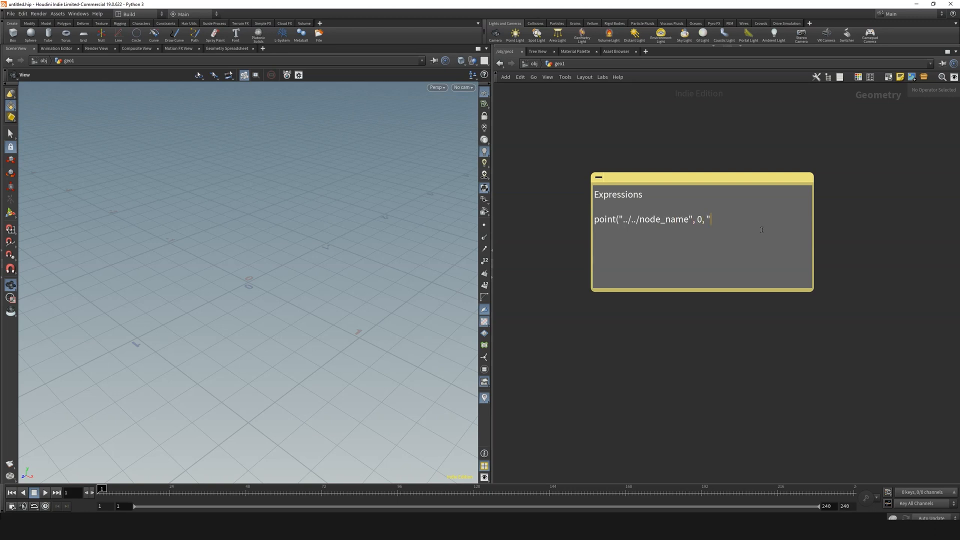
text(Attribute")
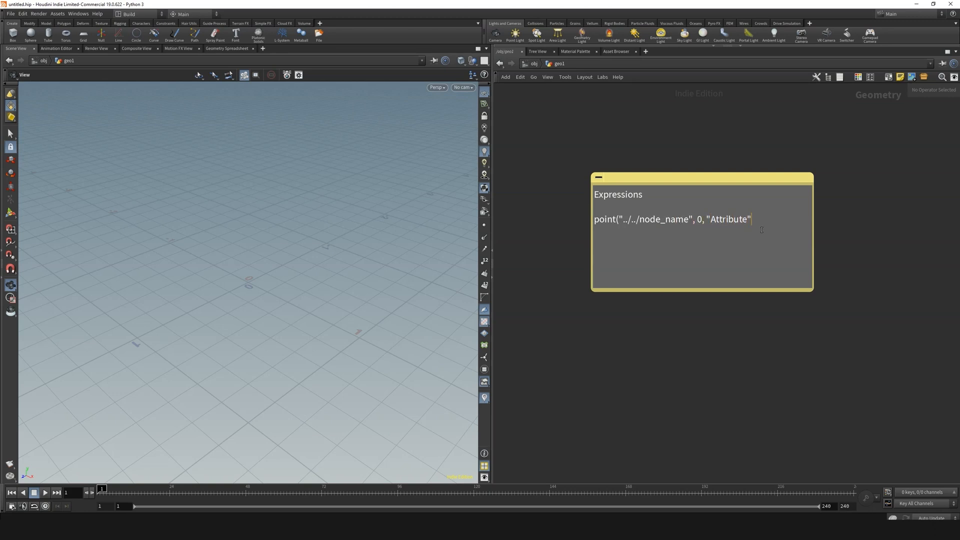
text(, 0))
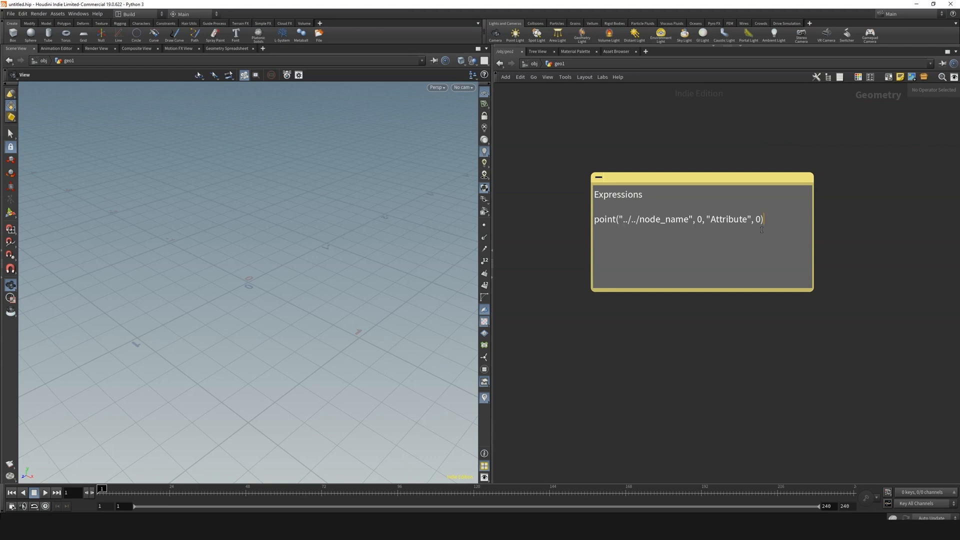
double_click(604, 219)
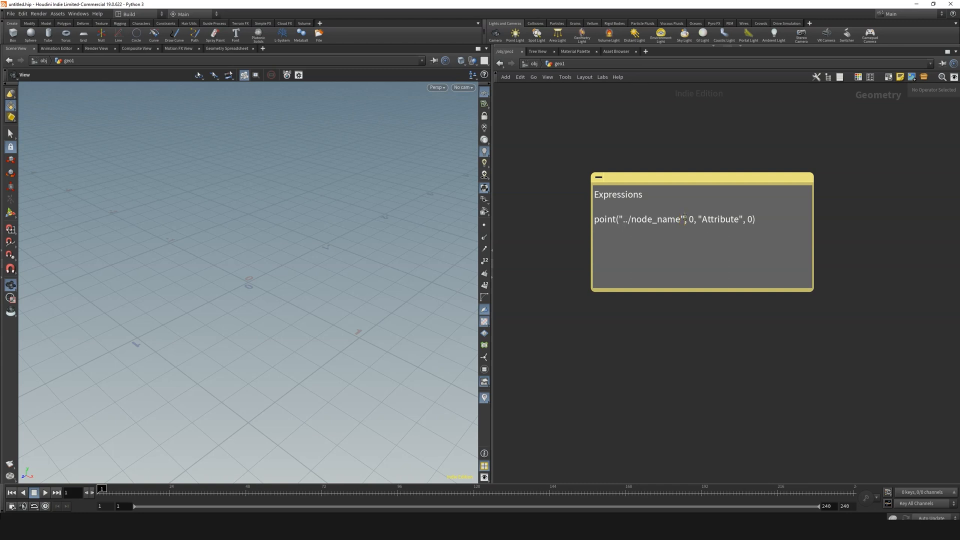
Revise the note's template to point("../node_name", 0, "Attribute", 2)
double_click(651, 219)
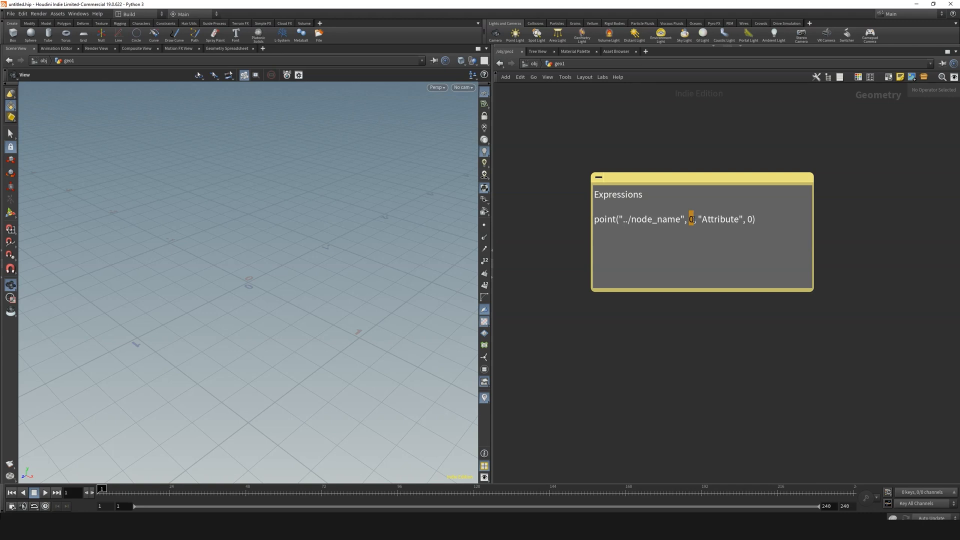
double_click(720, 219)
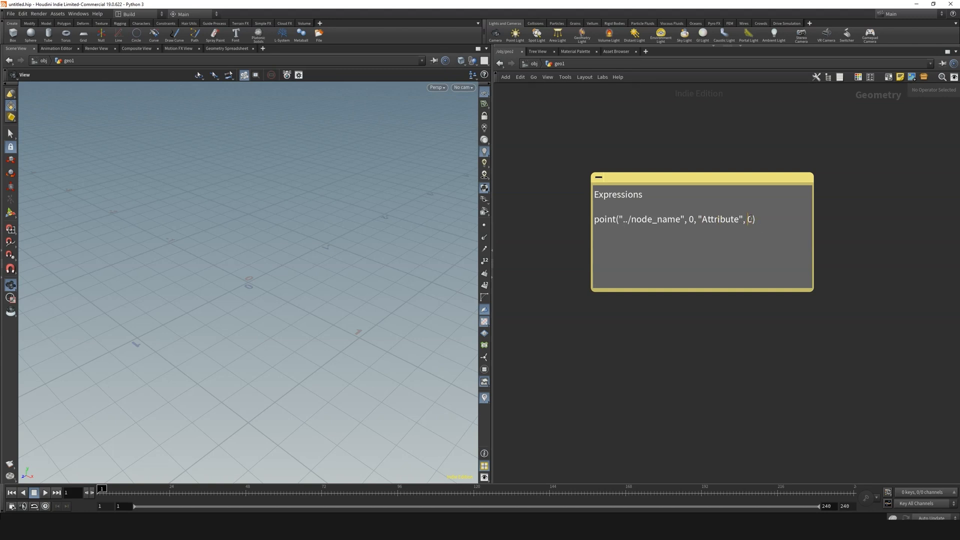
double_click(749, 219)
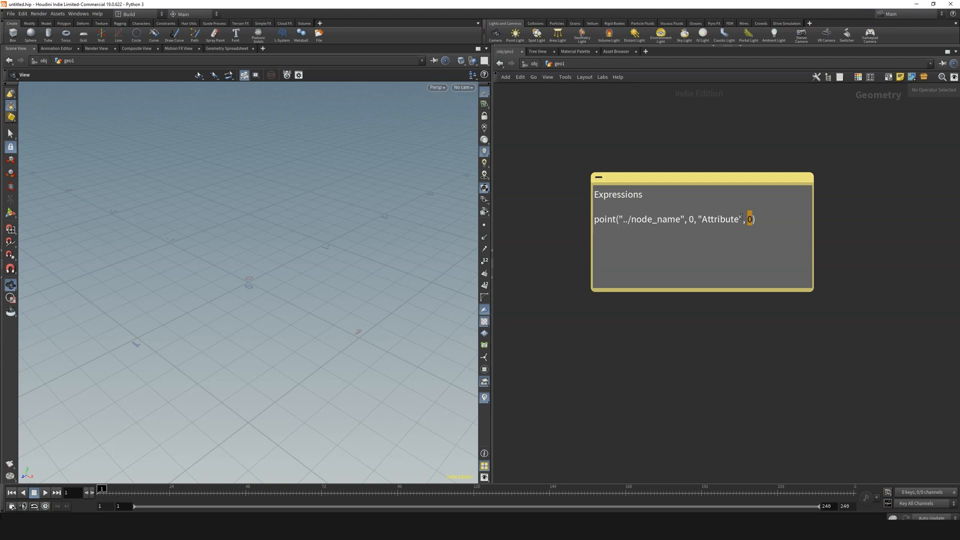
text(2)
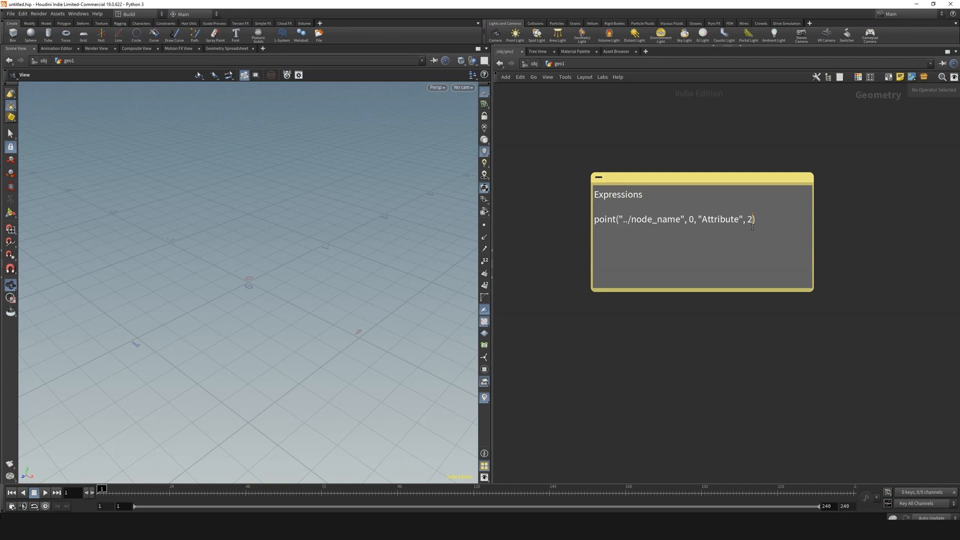
double_click(750, 219)
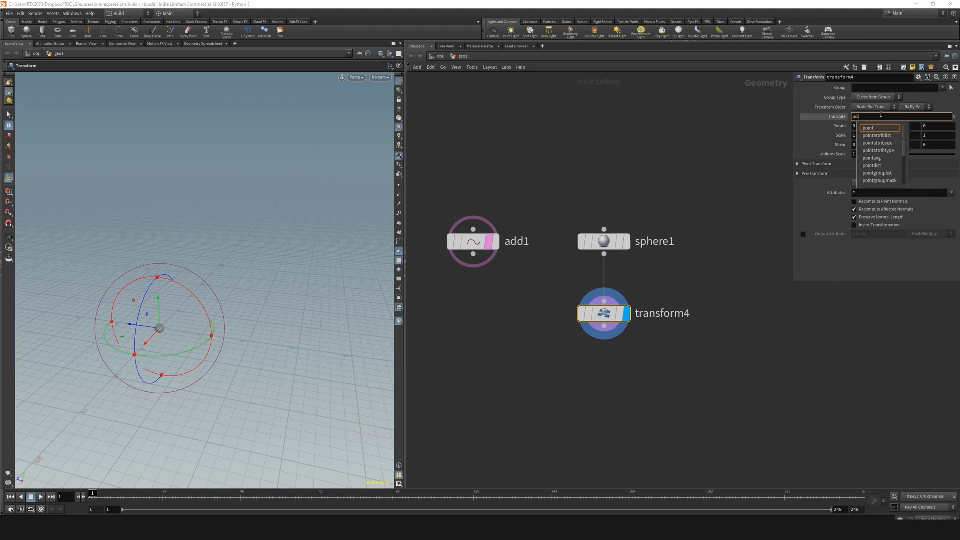
Enter point("../add1", 0, "P", 0) in transform4's Translate X and check add1's point
click(869, 127)
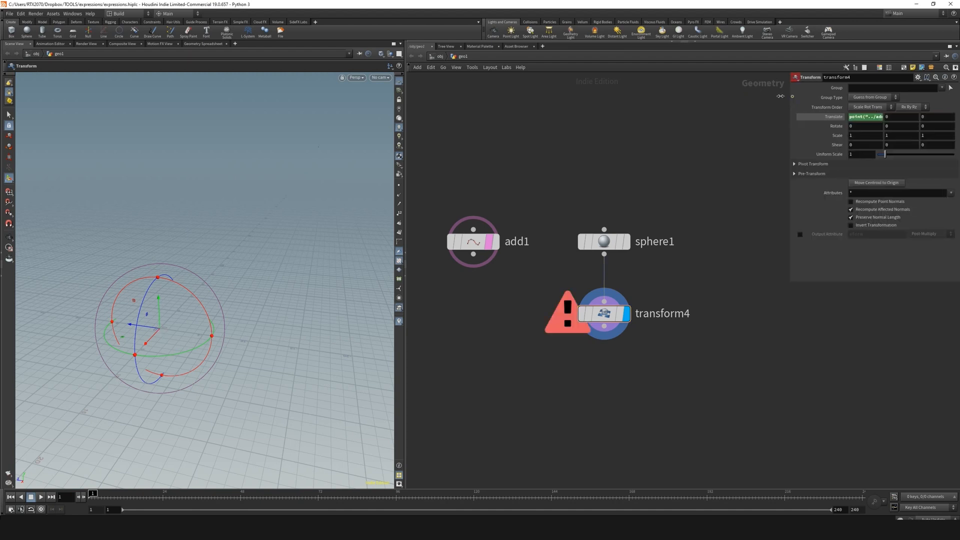
click(472, 241)
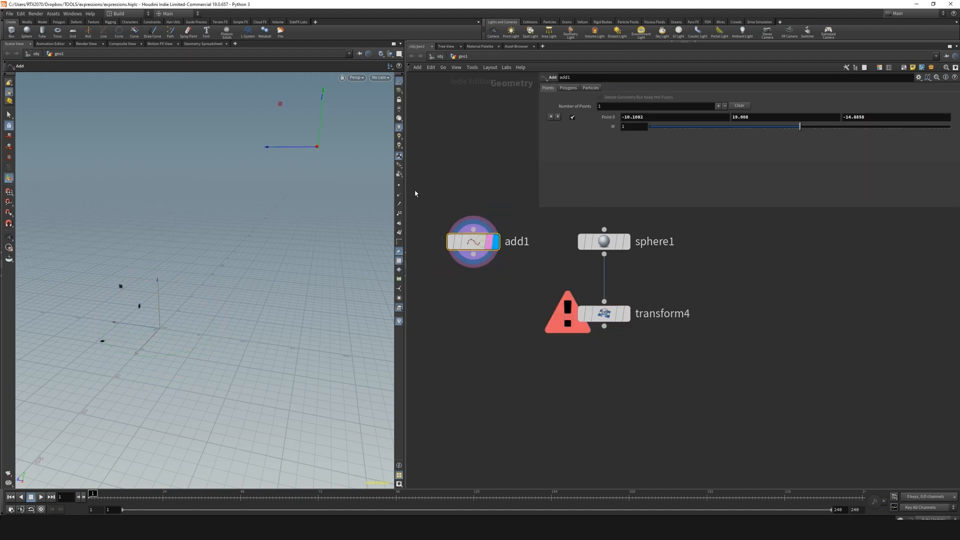
click(603, 313)
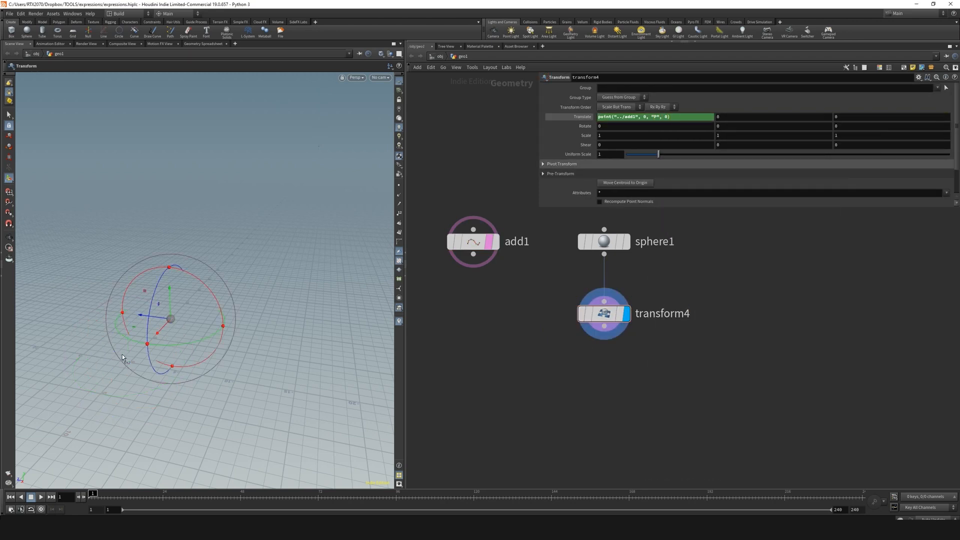
Set Translate Y and Z to point("../add1", 0, "P", 1) and 2, committing all three channels
triple_click(655, 116)
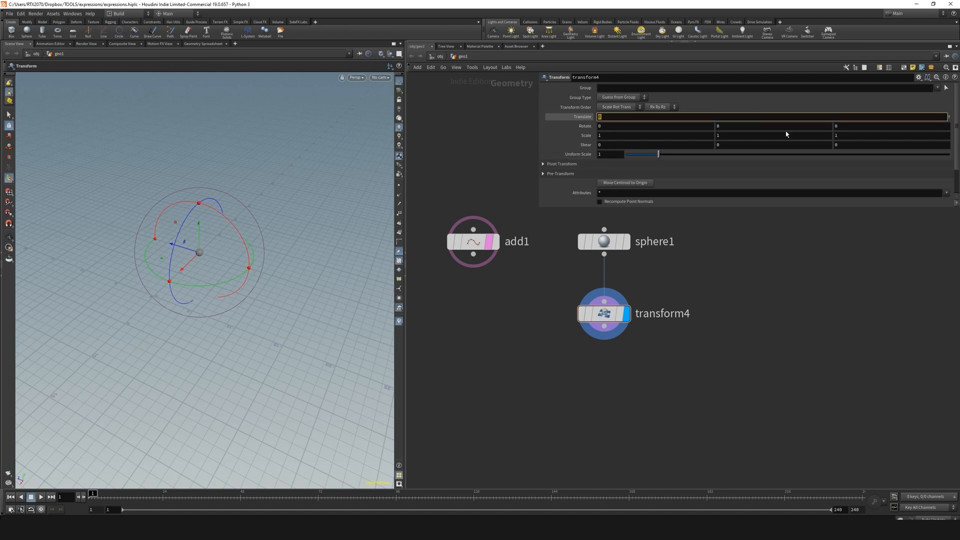
text(point("../add1", 0, "P", 1)
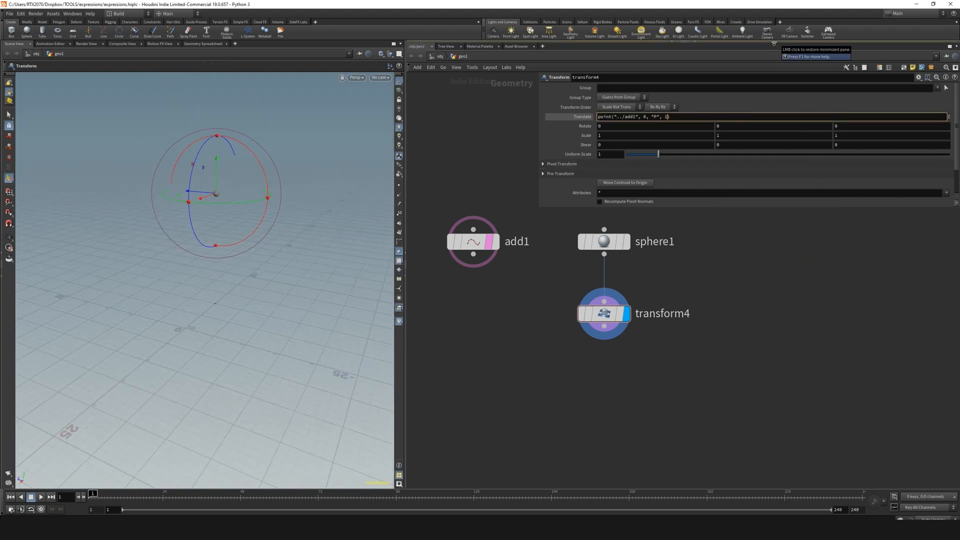
key(Return)
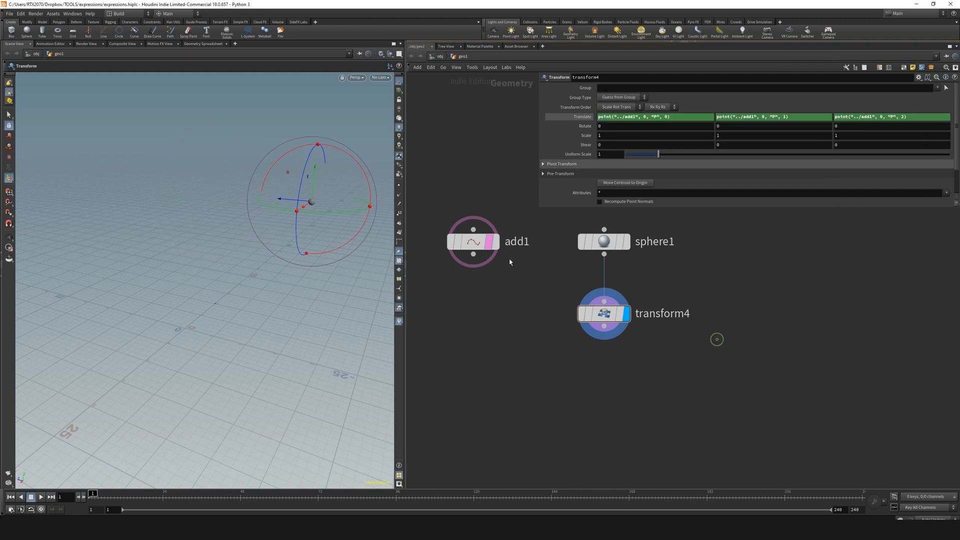
click(473, 242)
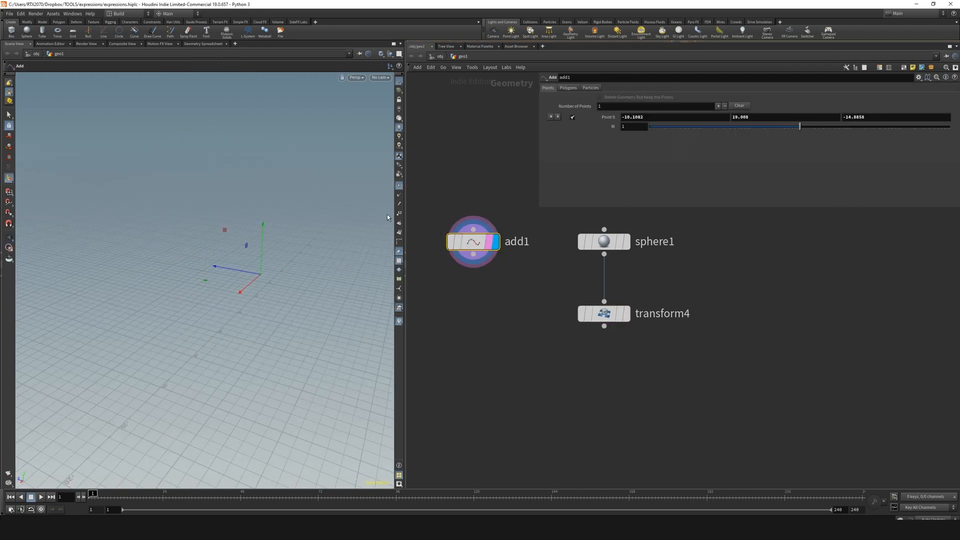
click(603, 313)
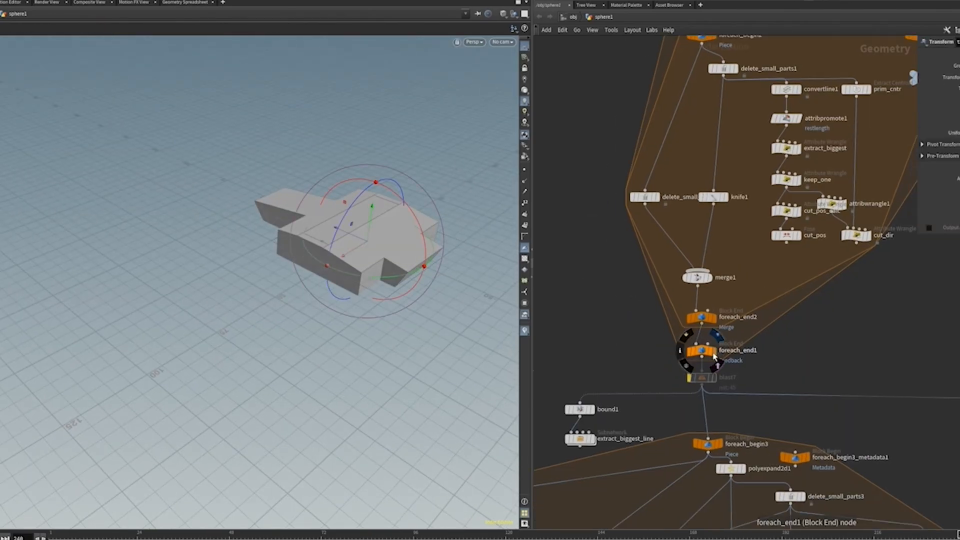
Turn on foreach_end1's display flag to show the for-each block's result
click(701, 350)
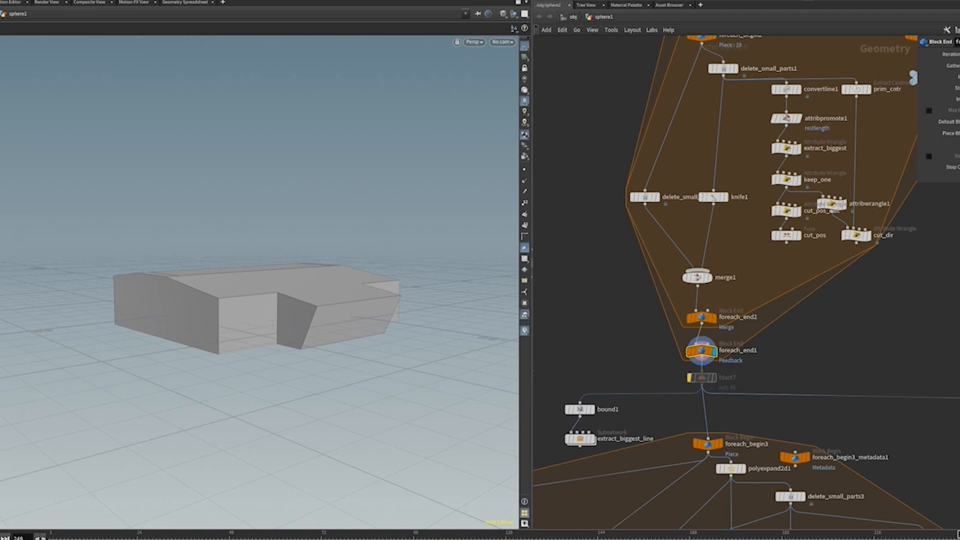